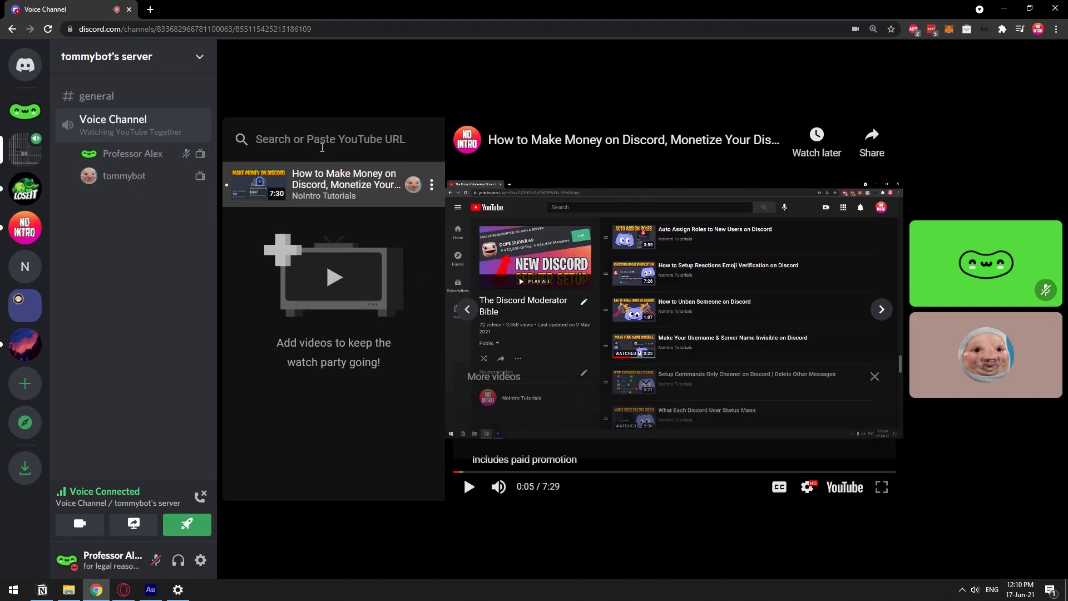
- Search 'bruh' in YouTube Together, then switch to the second account's #general channel
text(bruh)
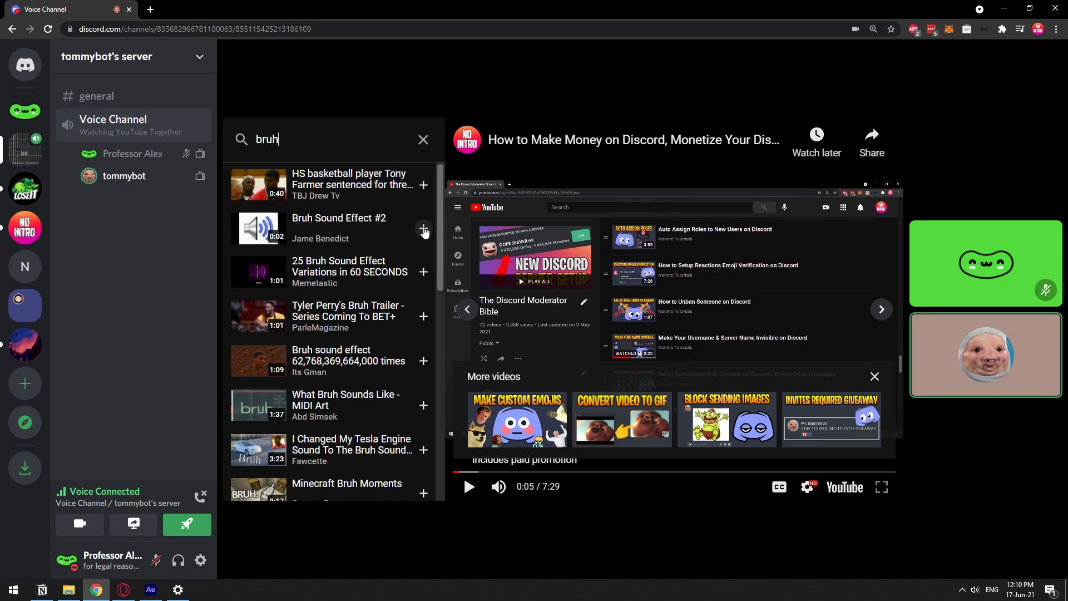
click(423, 228)
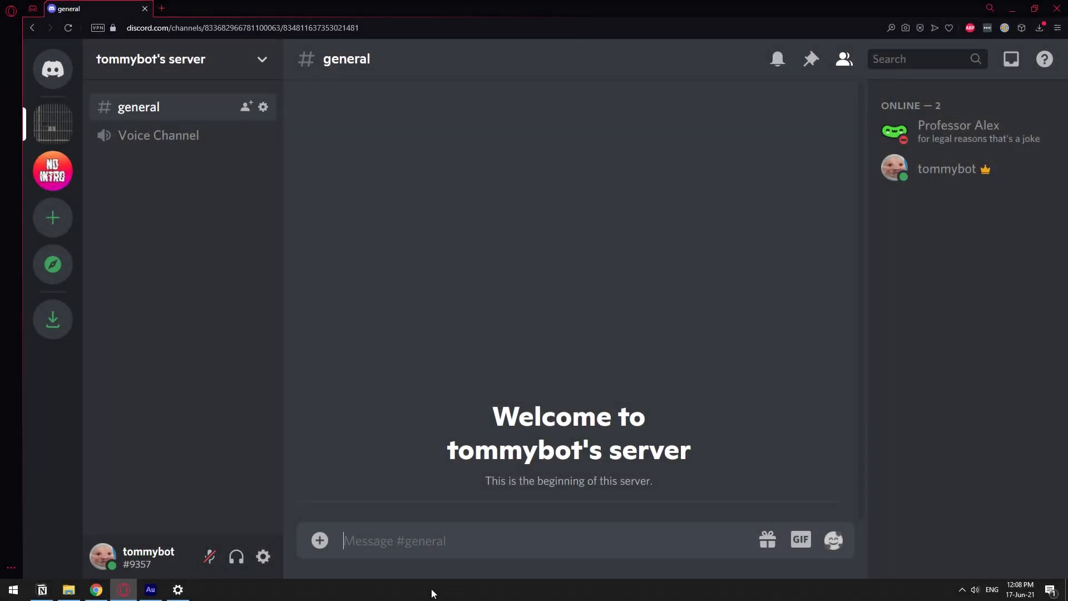
- Google 'activities bot discord' in a new tab and open the Activities - Discord Bots result
click(198, 7)
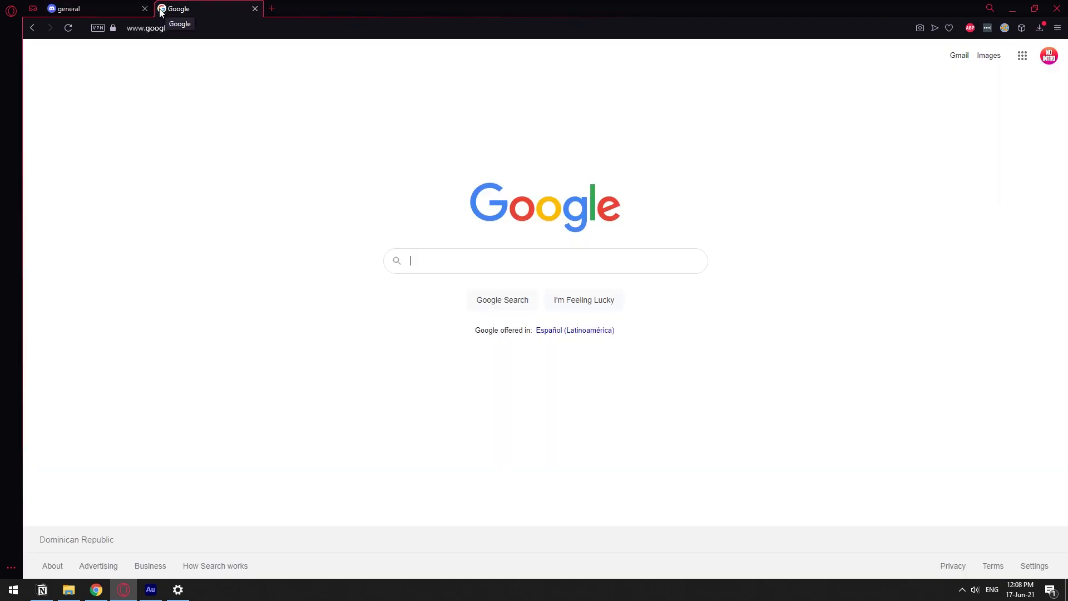
text(activities bot discird)
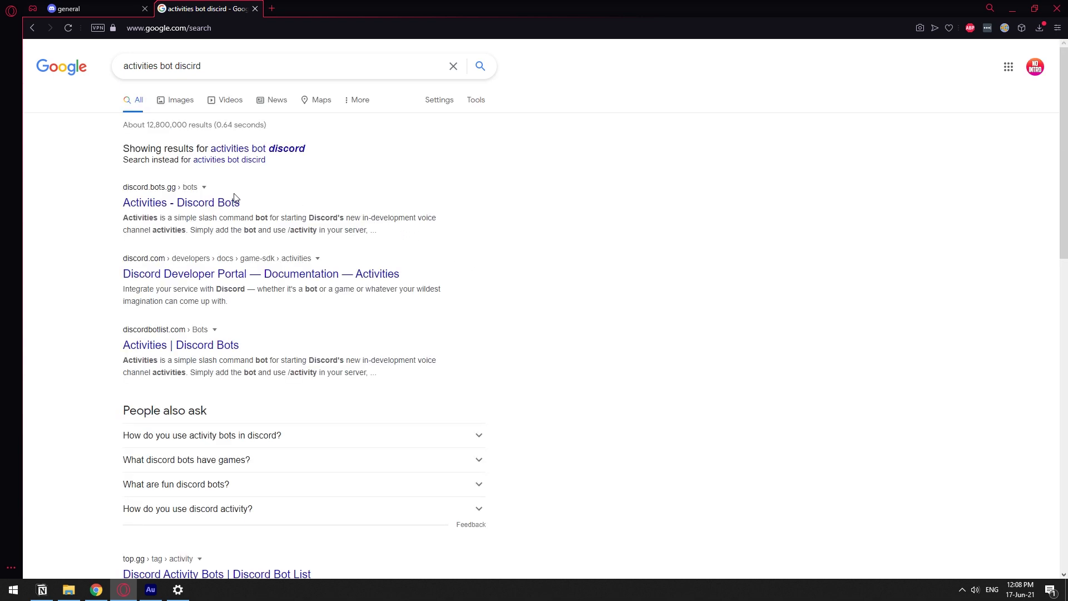
click(181, 202)
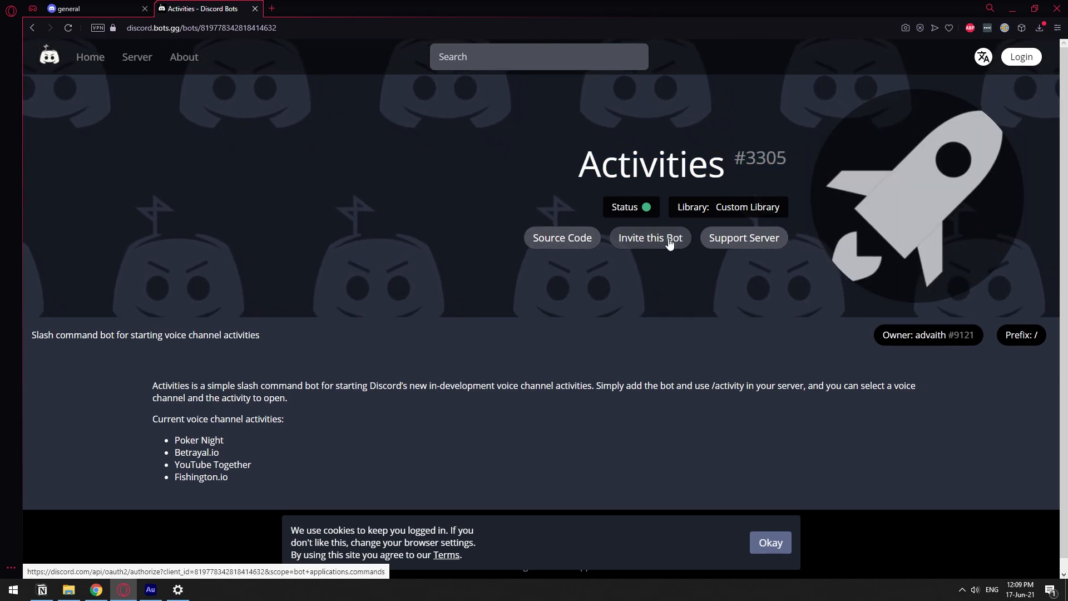
- Invite the Activities bot, authorize it for tommybot's server, and return to #general
click(648, 238)
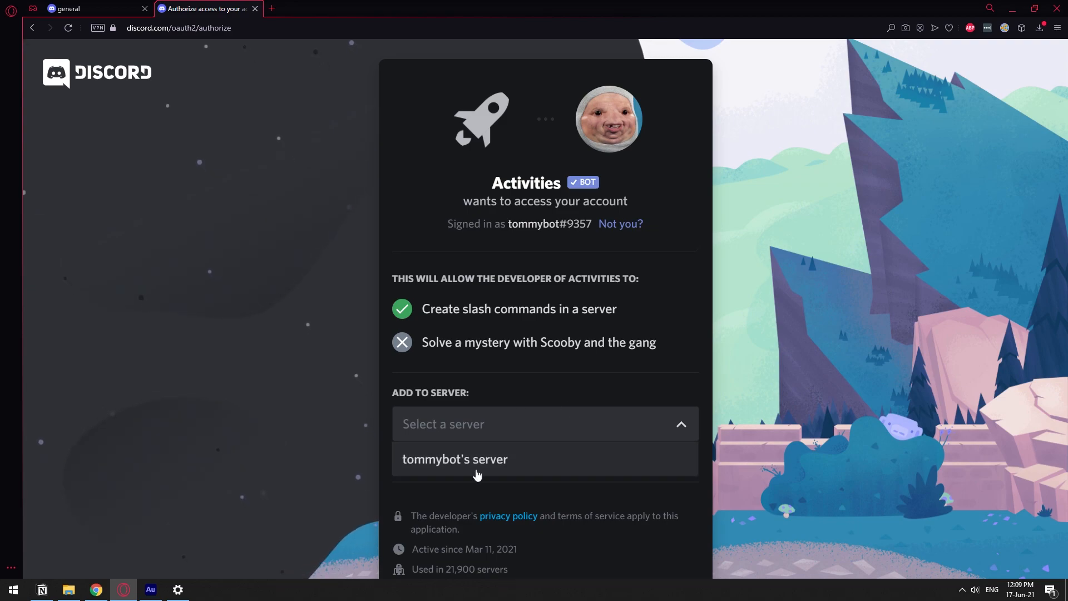
click(454, 459)
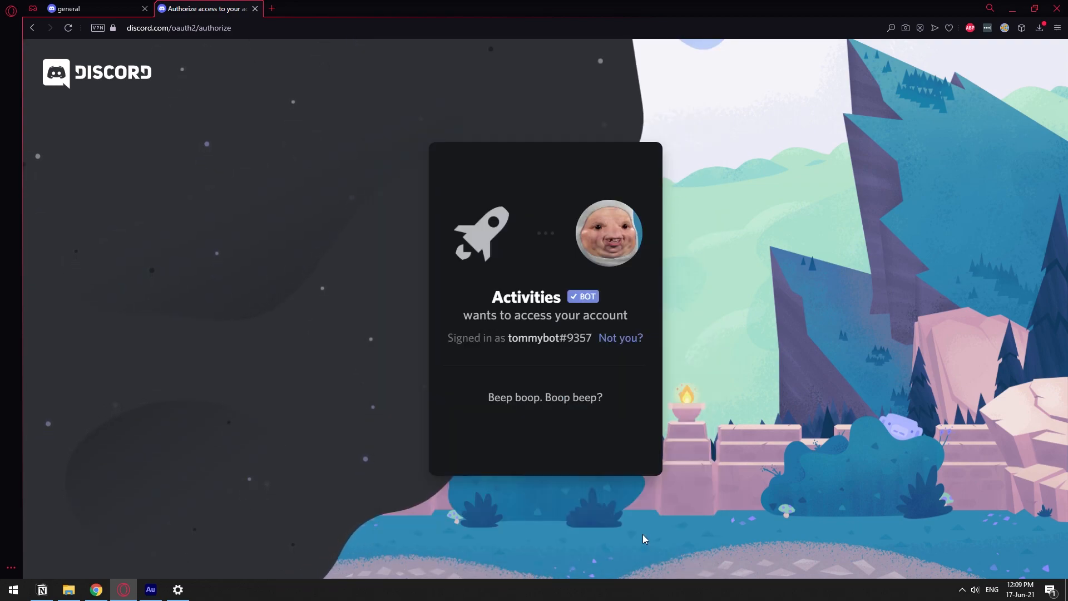
click(545, 436)
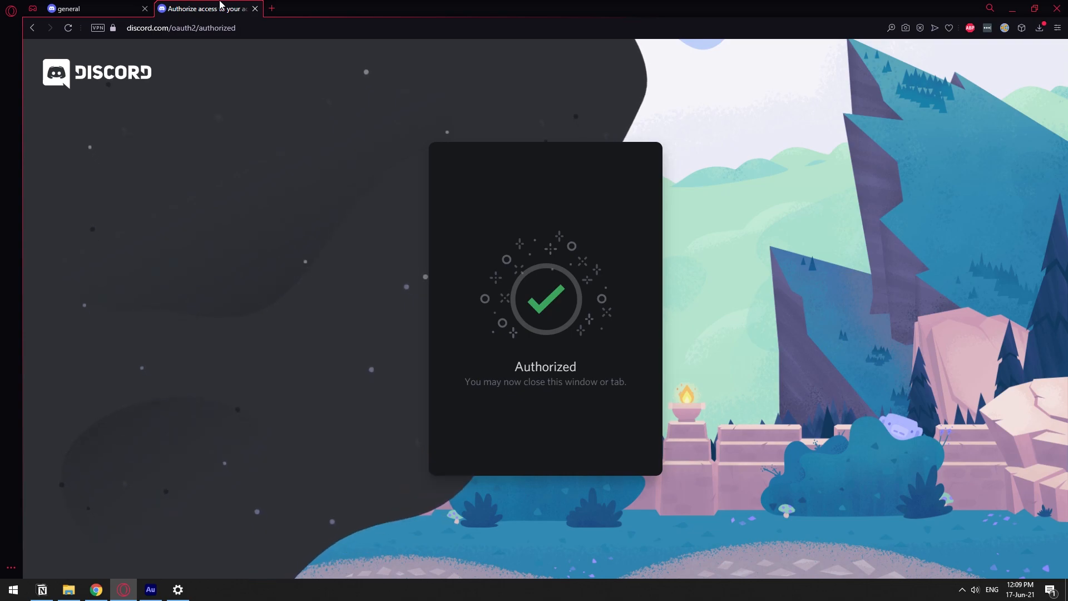
click(68, 8)
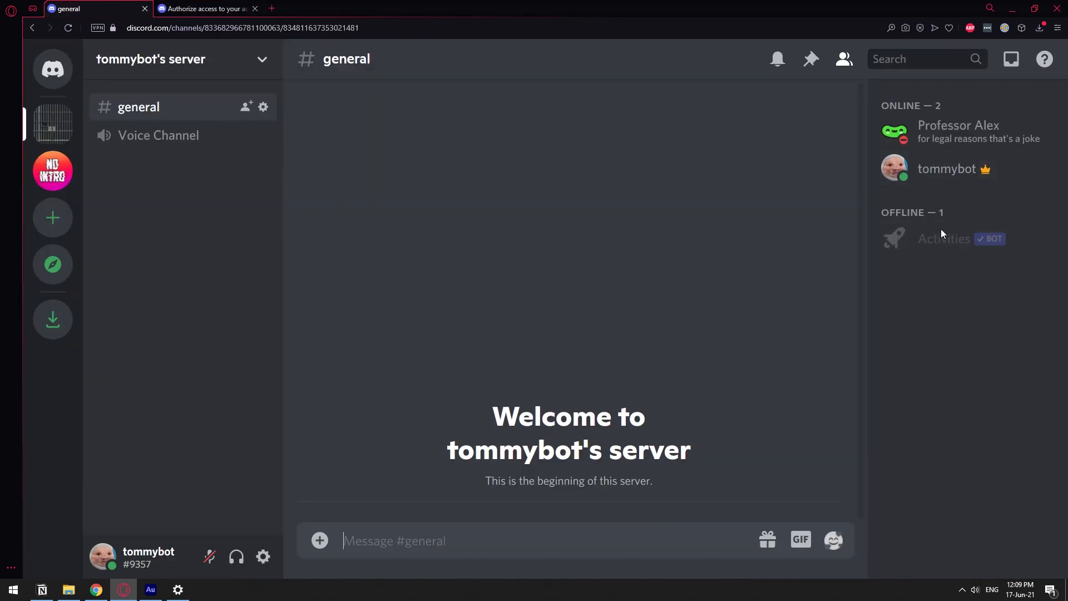
mouse_move(463, 507)
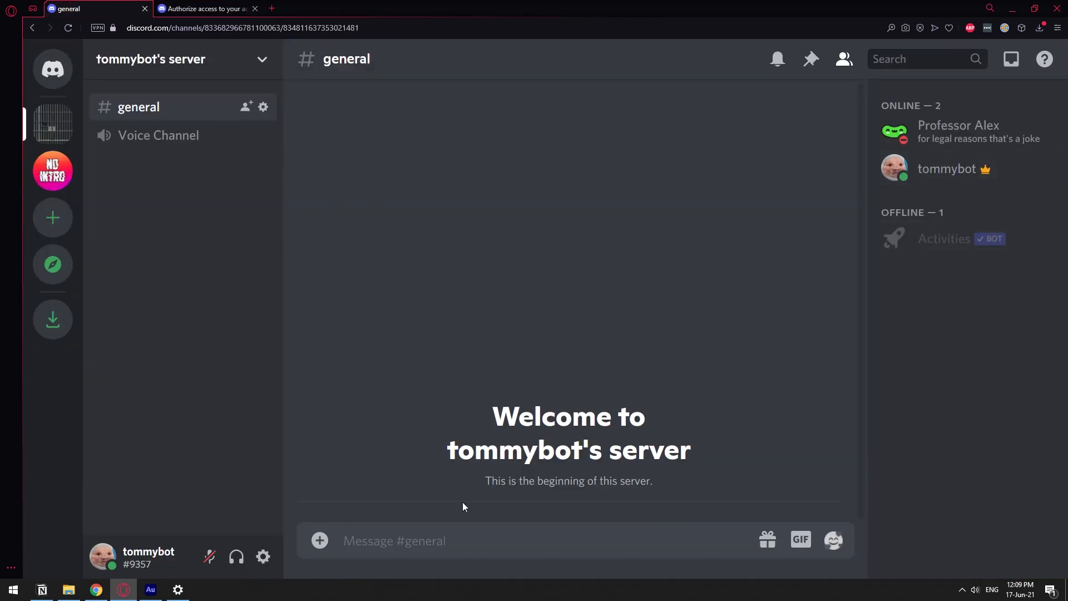
- Run /activity with Voice Channel and YouTube Together so the bot posts the start link
text(/)
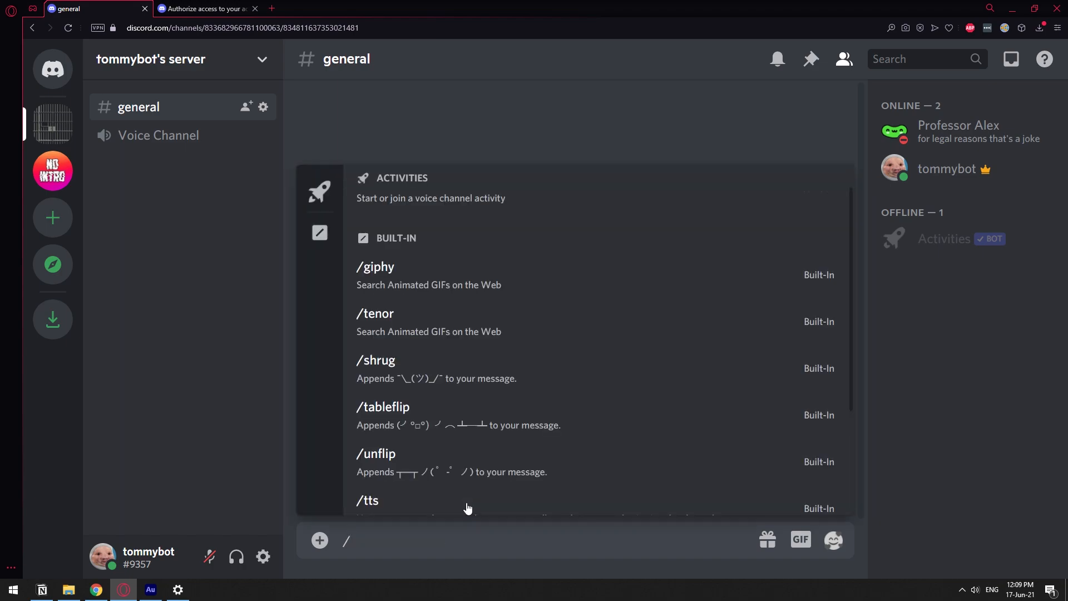
text(activity channel:)
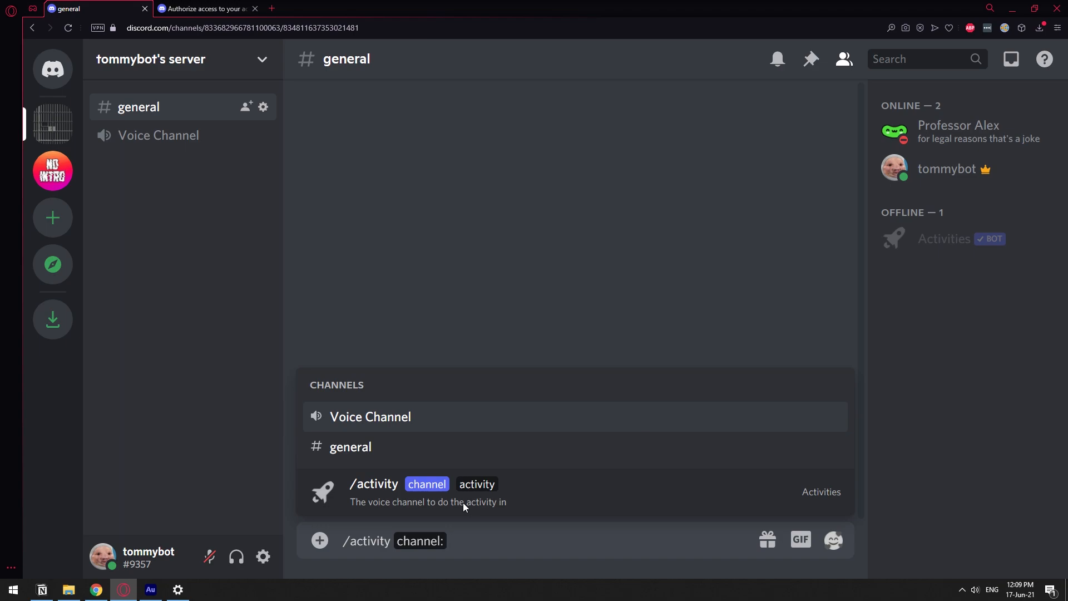
mouse_move(353, 423)
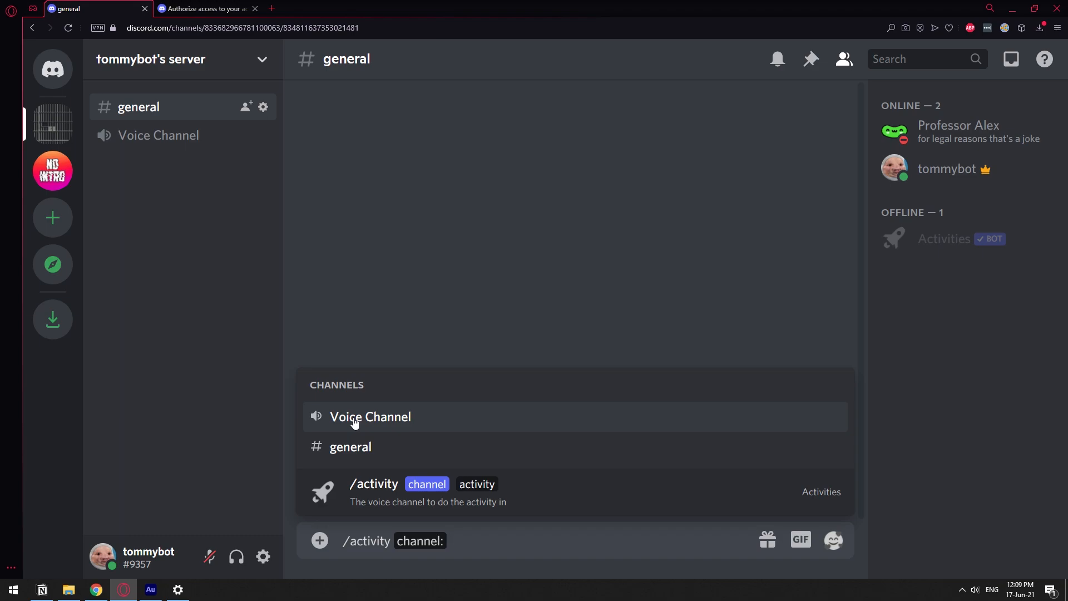
text(voic)
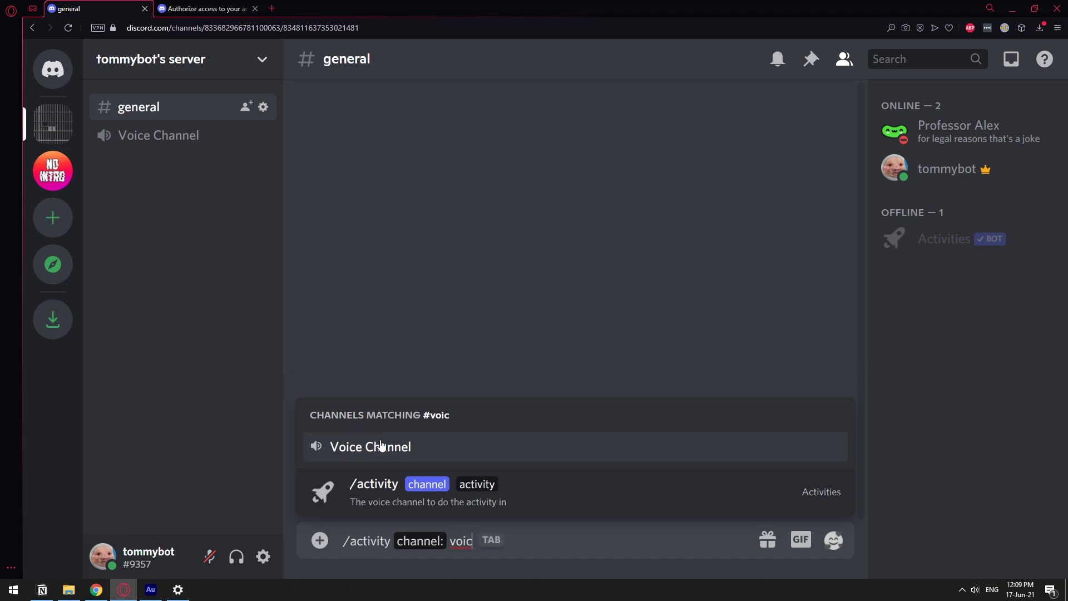
click(370, 446)
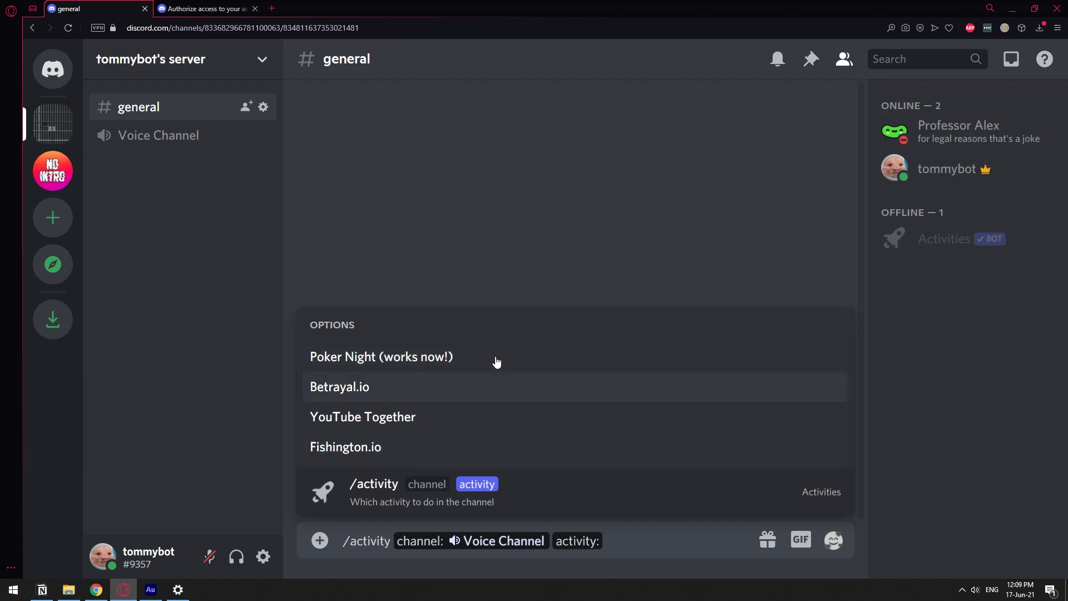
mouse_move(402, 425)
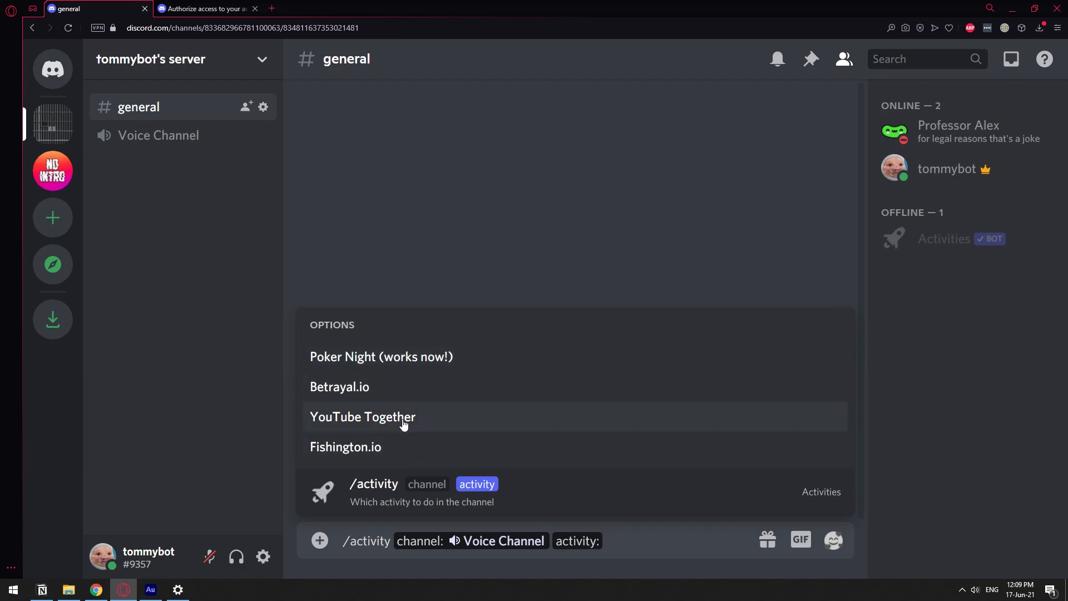
click(362, 416)
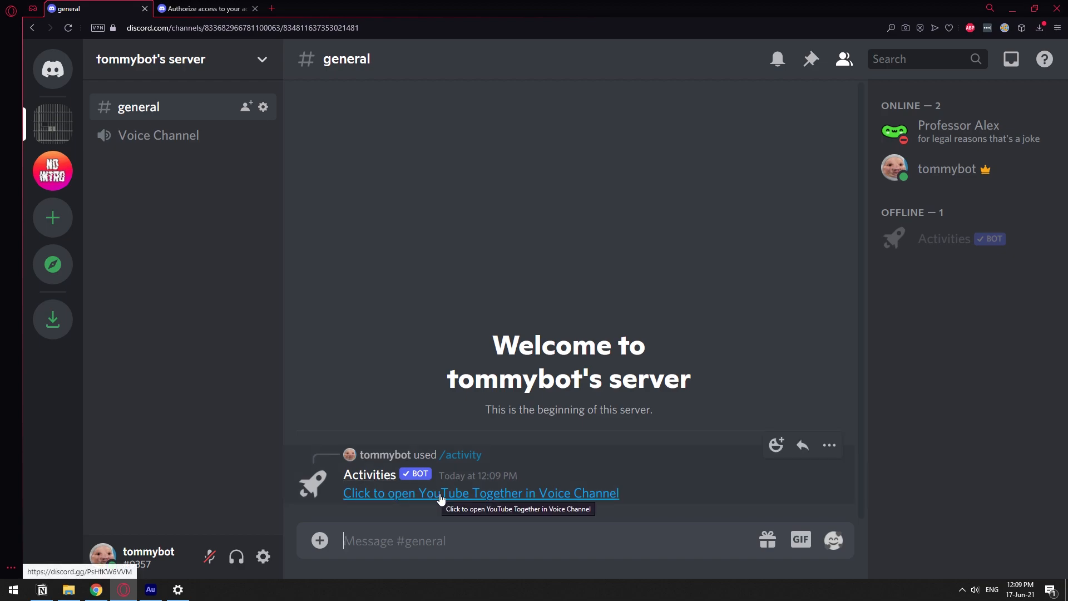
- Launch YouTube Together in the Voice Channel from the bot's link and authorize it
click(481, 493)
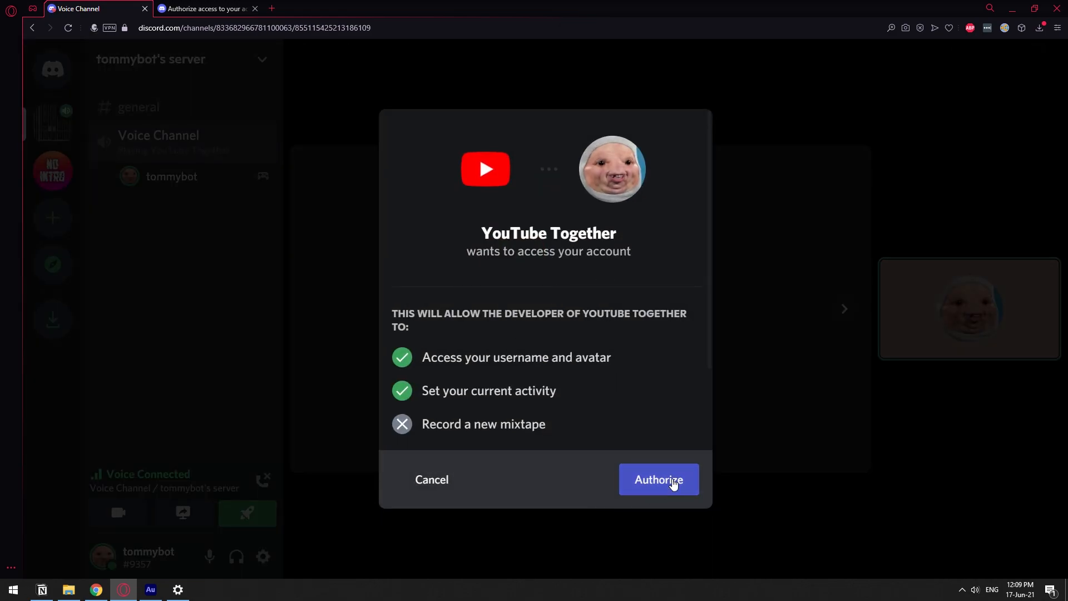
click(657, 479)
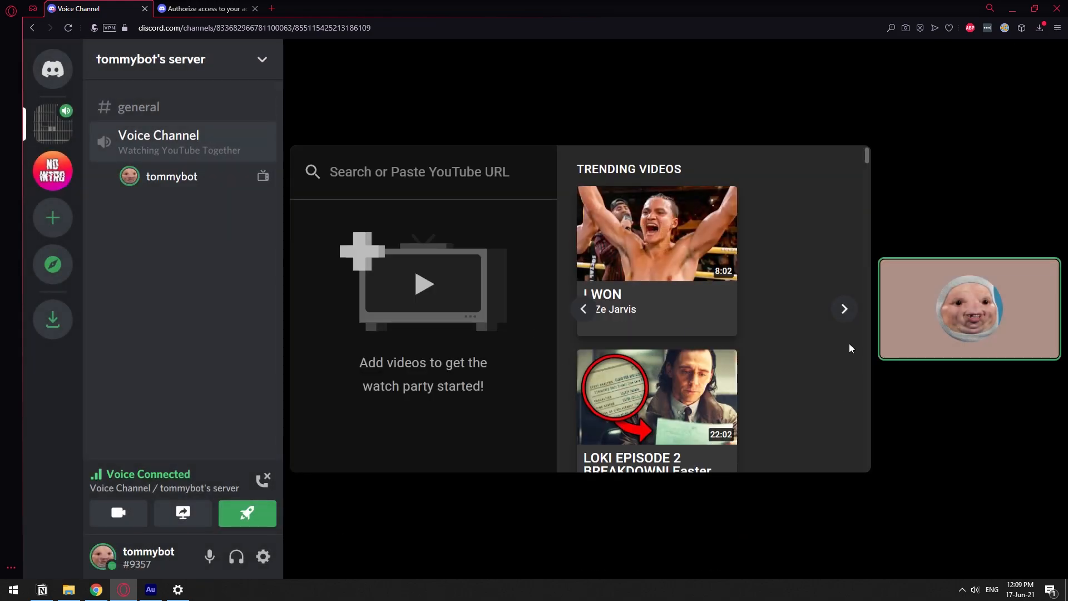
click(10, 10)
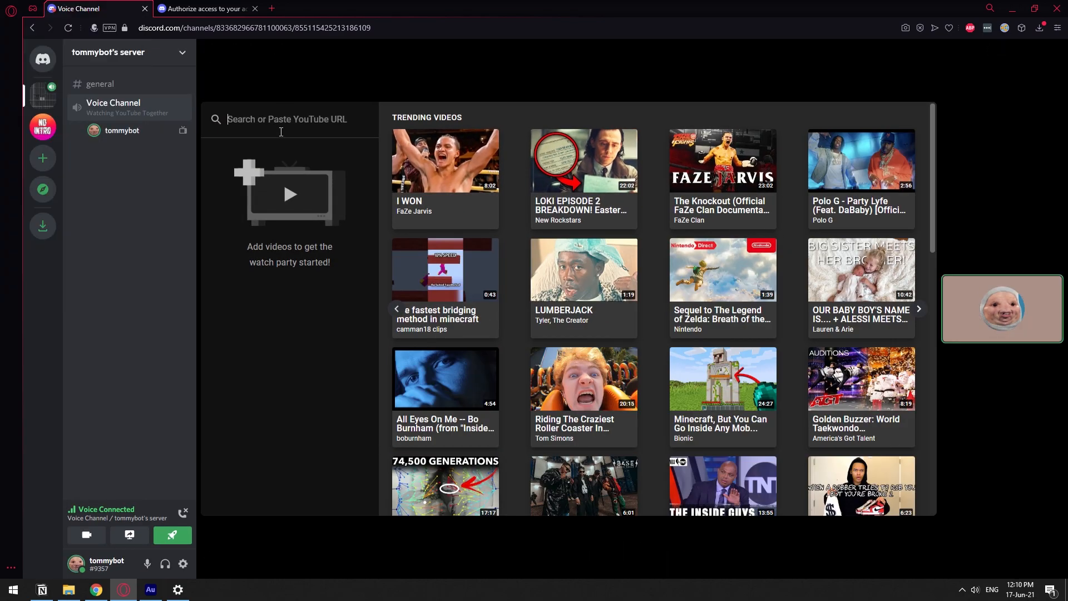
- Search 'nointro tutorials', queue 'How to Make Money on Discord' and skip to it
text(noi)
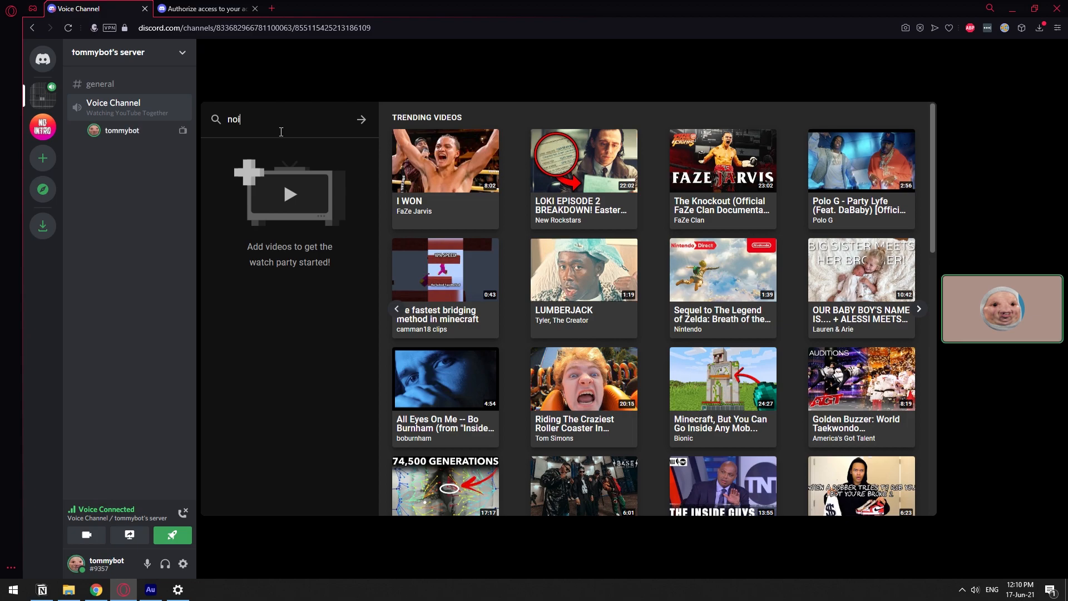
text(ntro tutorials)
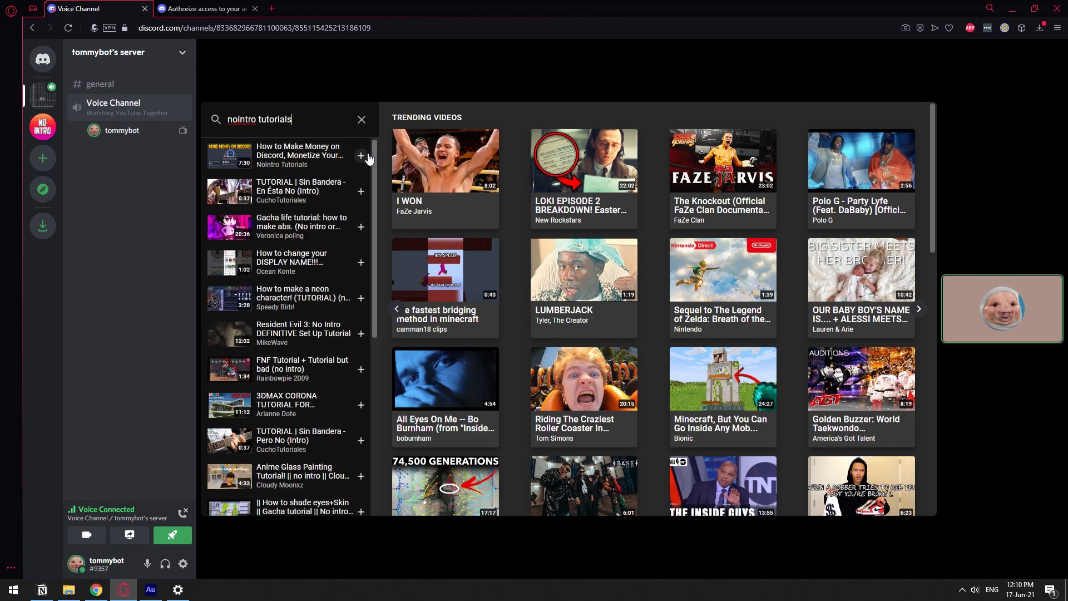
click(360, 156)
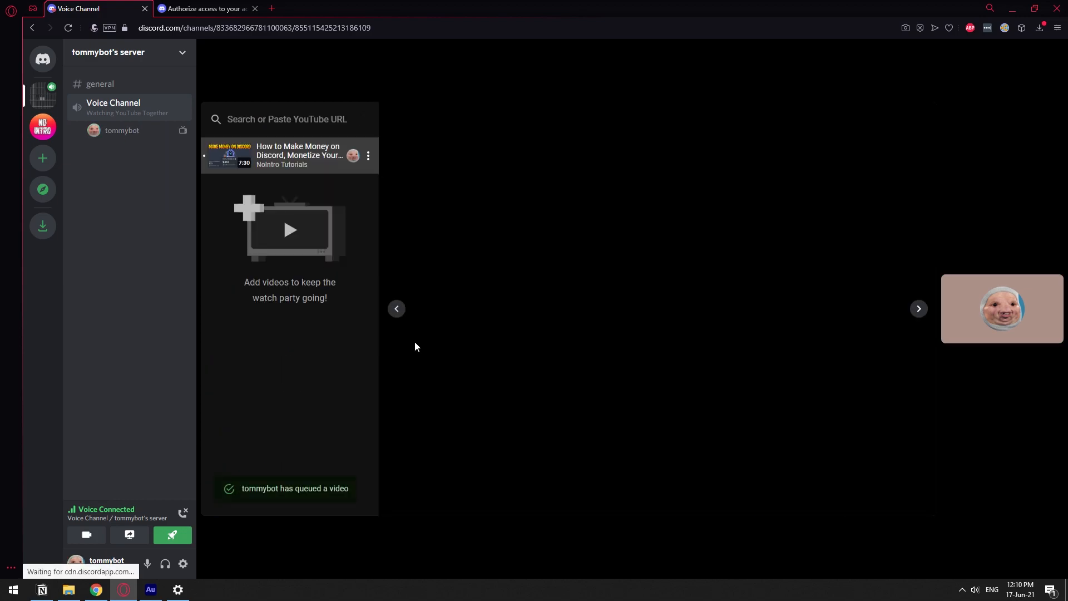
click(289, 155)
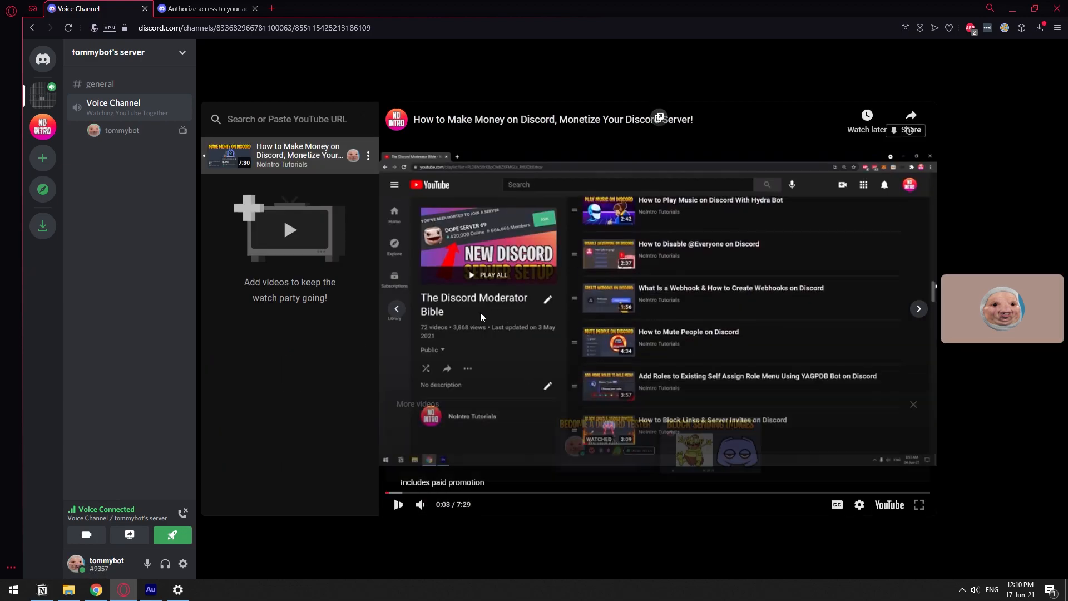
click(398, 504)
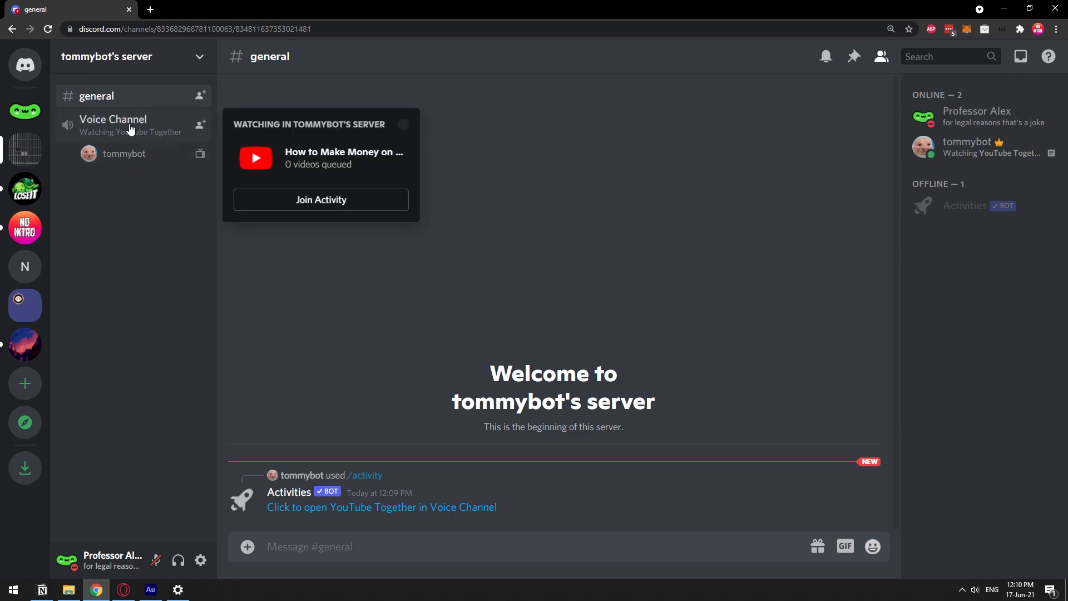
- From the second account, enter the Voice Channel view and join the YouTube Together activity
click(113, 119)
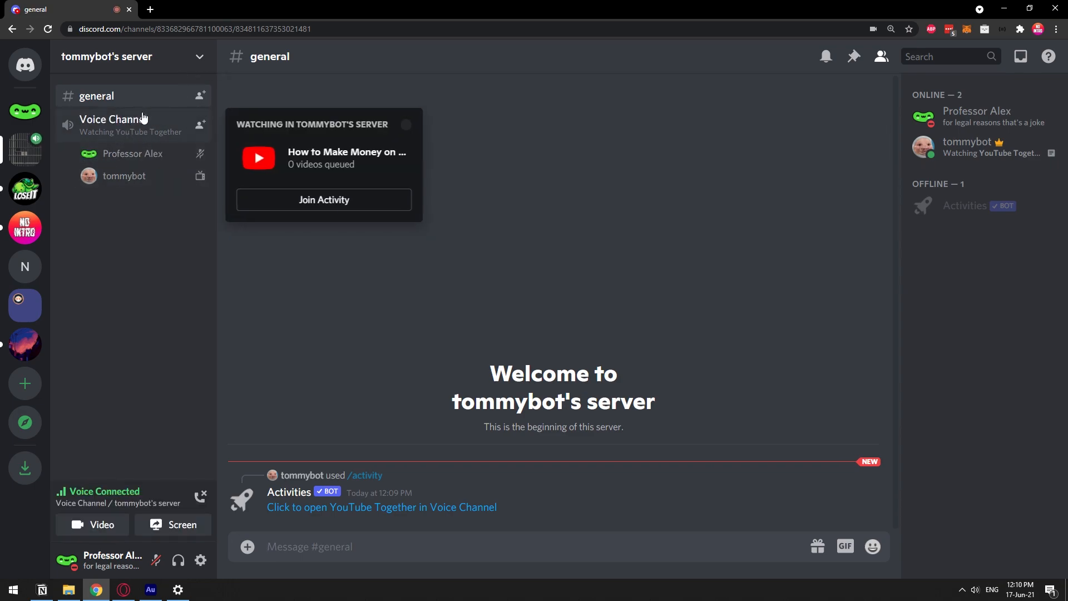
click(114, 119)
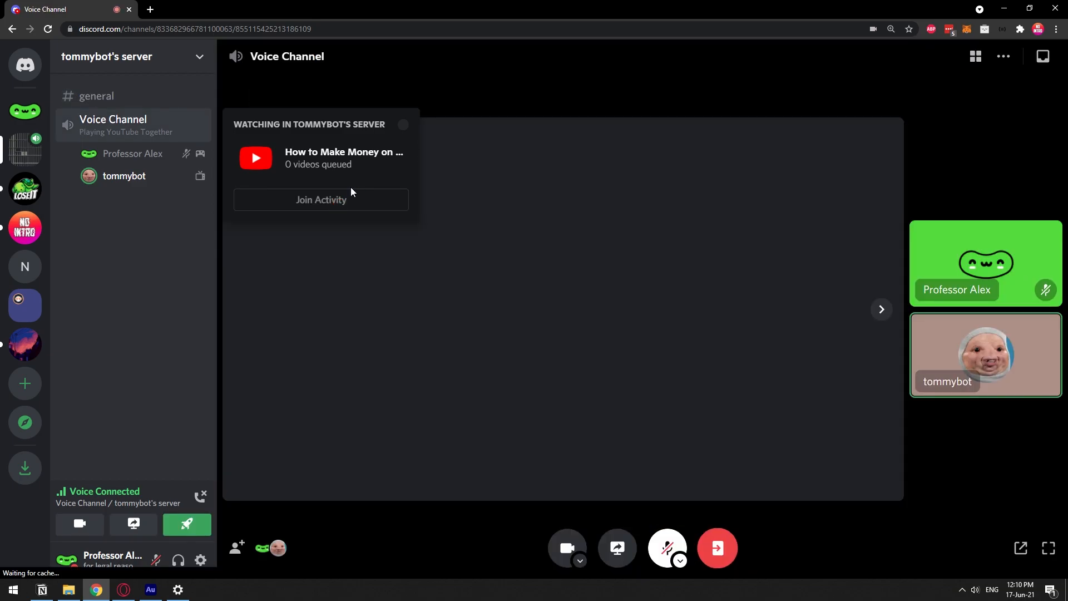
click(321, 200)
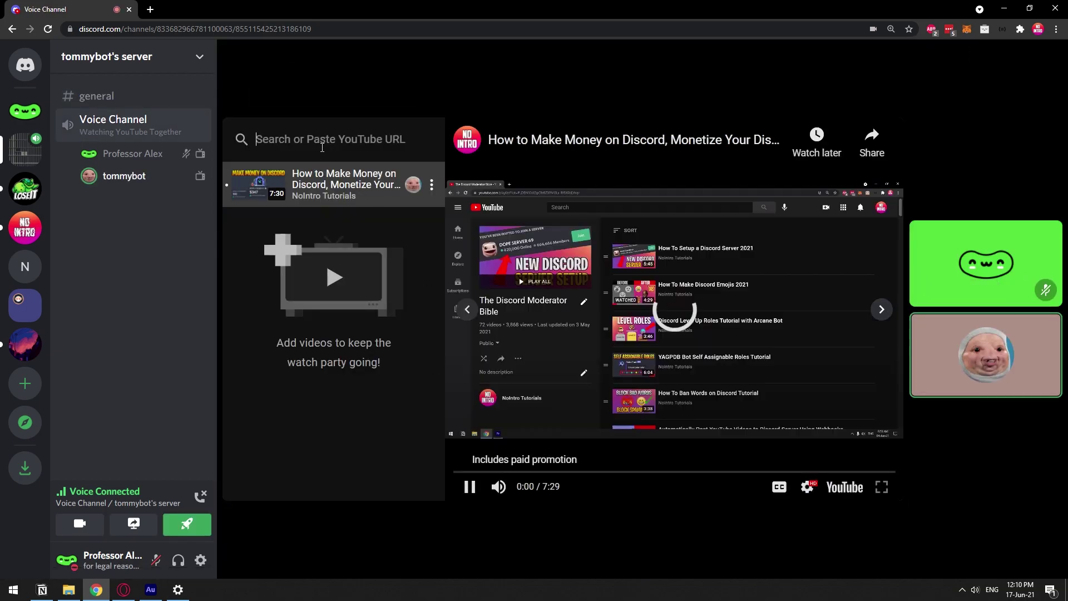
- Search 'bruh', queue the HS basketball video, and dismiss the More videos strip
text(bruh)
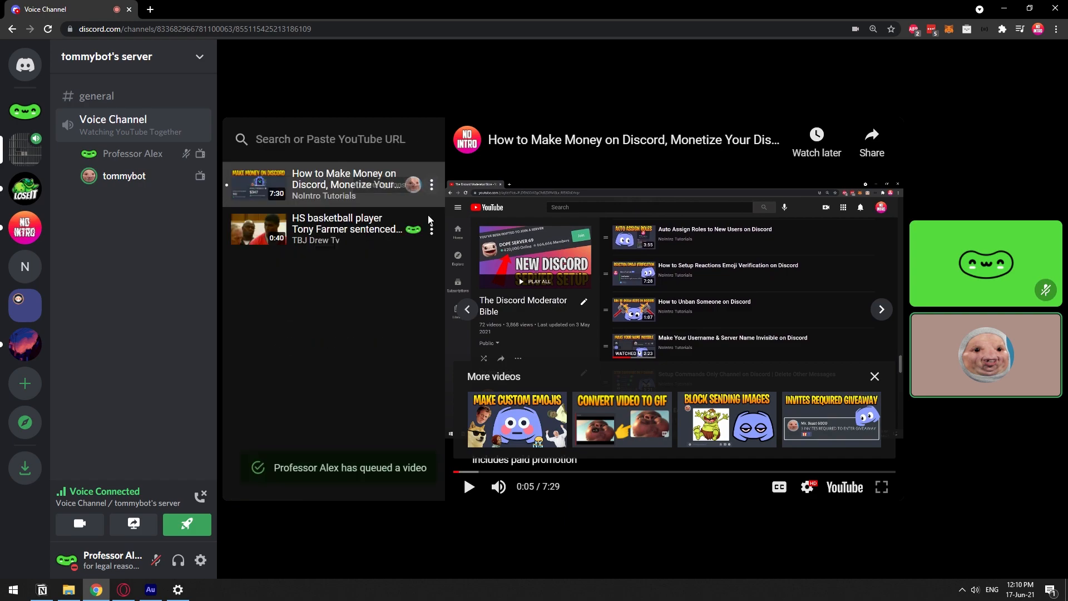
mouse_move(387, 289)
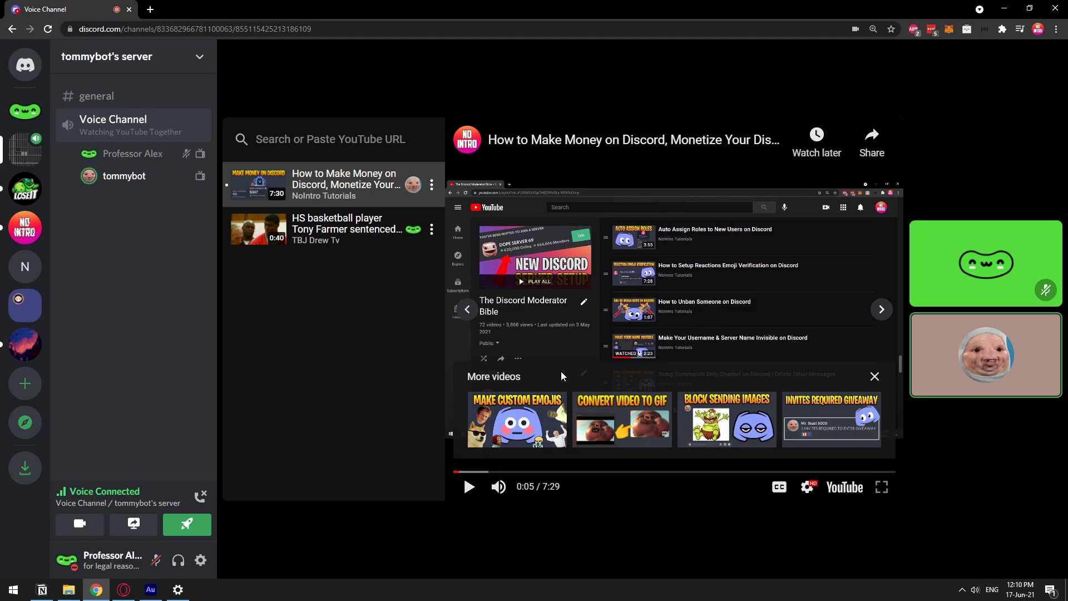
click(875, 376)
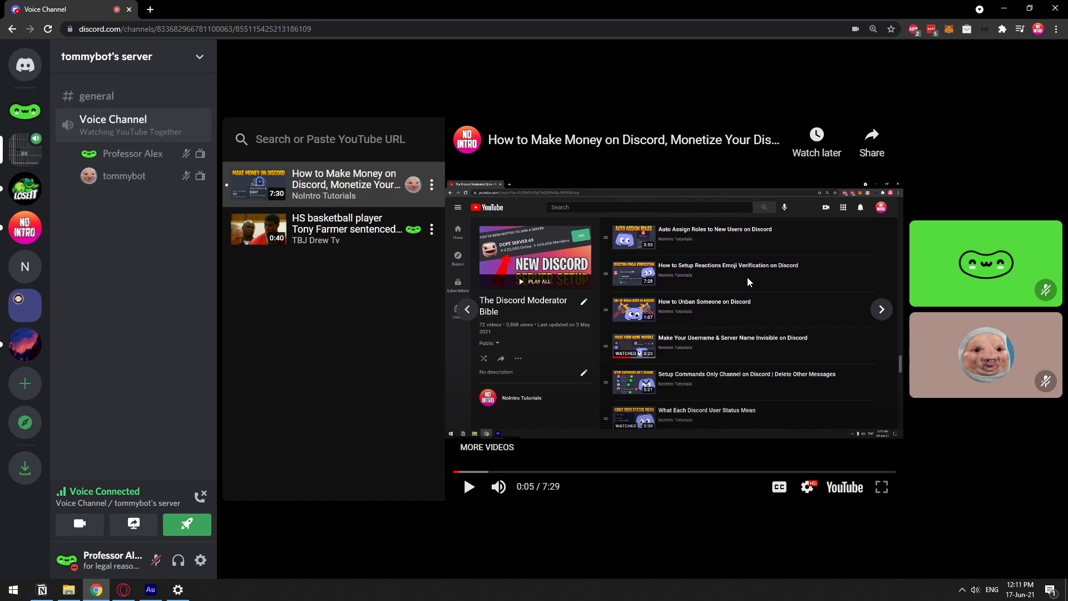
mouse_move(842, 301)
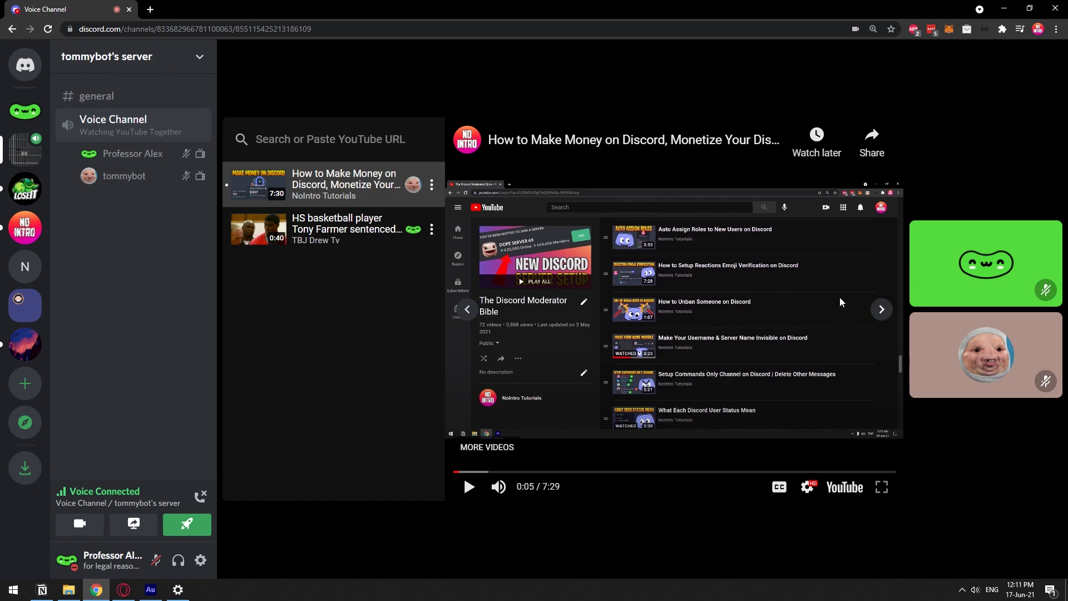
mouse_move(639, 289)
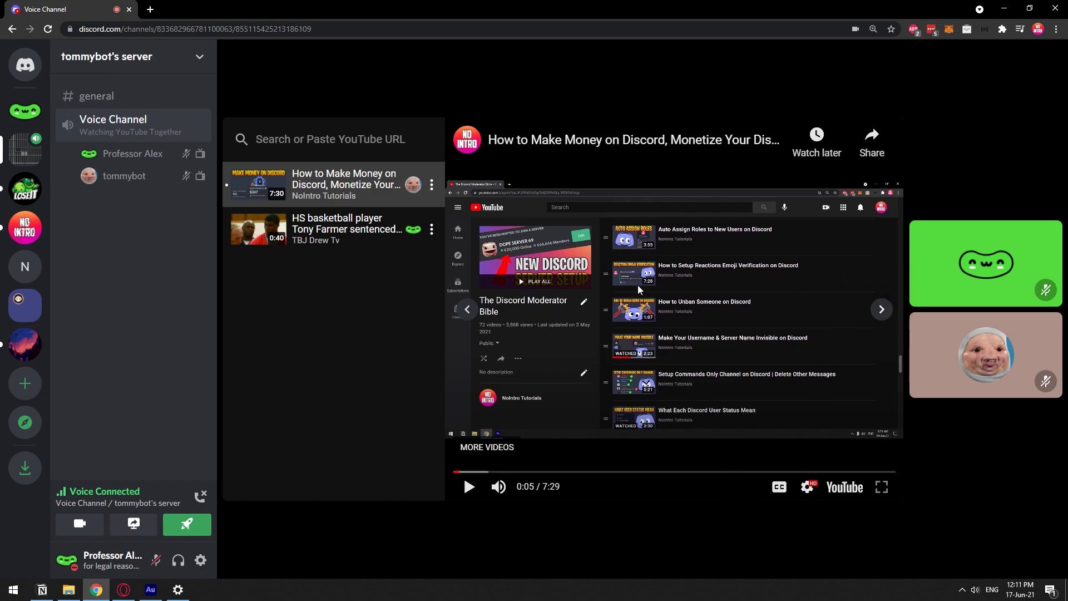
mouse_move(277, 207)
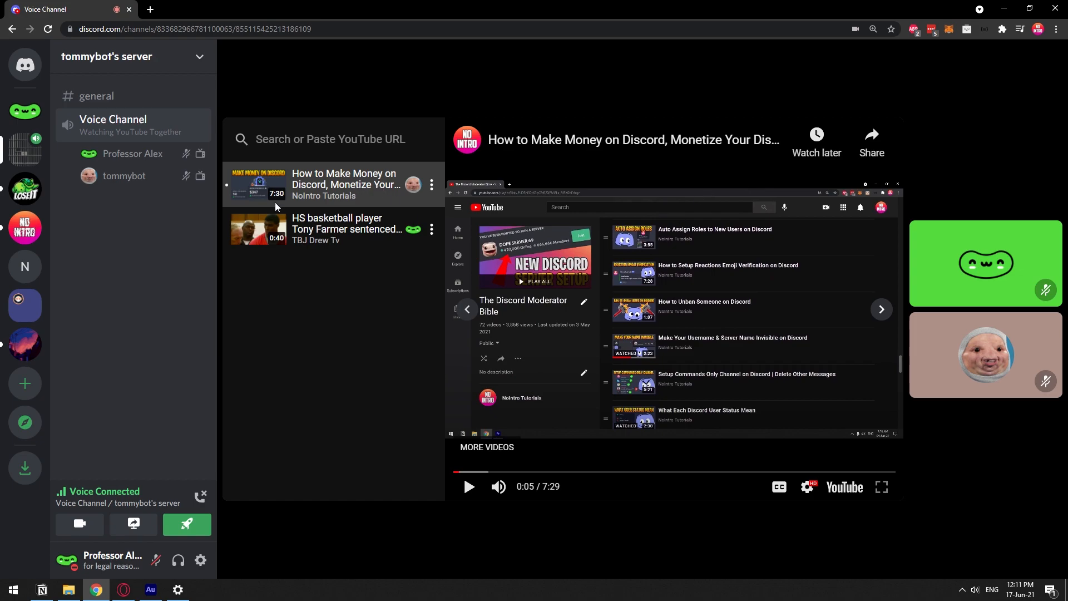
mouse_move(517, 216)
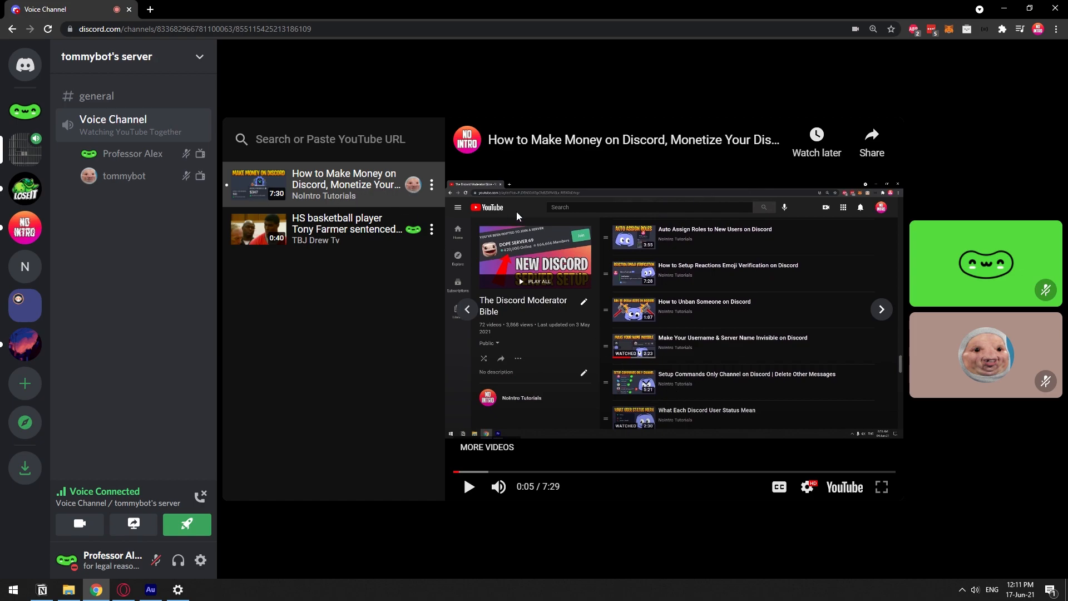
mouse_move(449, 231)
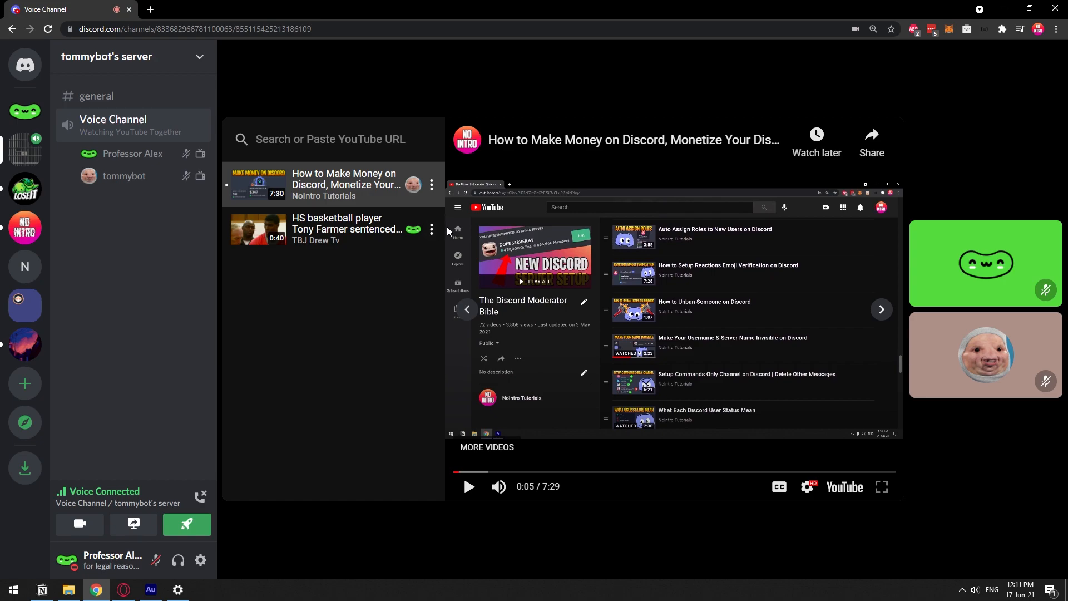
mouse_move(670, 253)
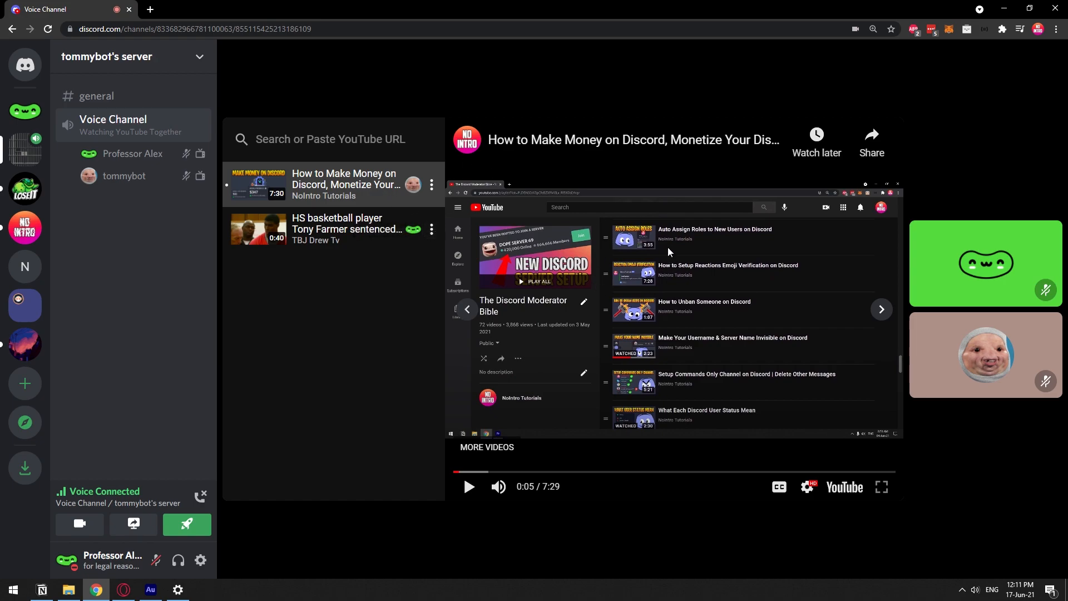
- Seek the NoIntro video to its end and let it finish so it leaves the queue
click(469, 486)
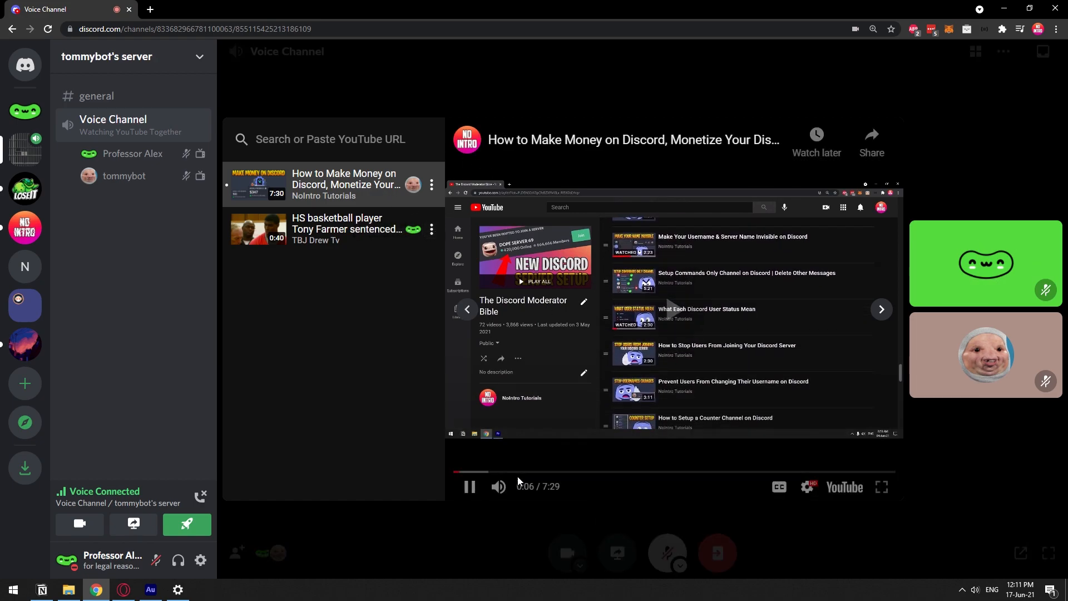
click(468, 486)
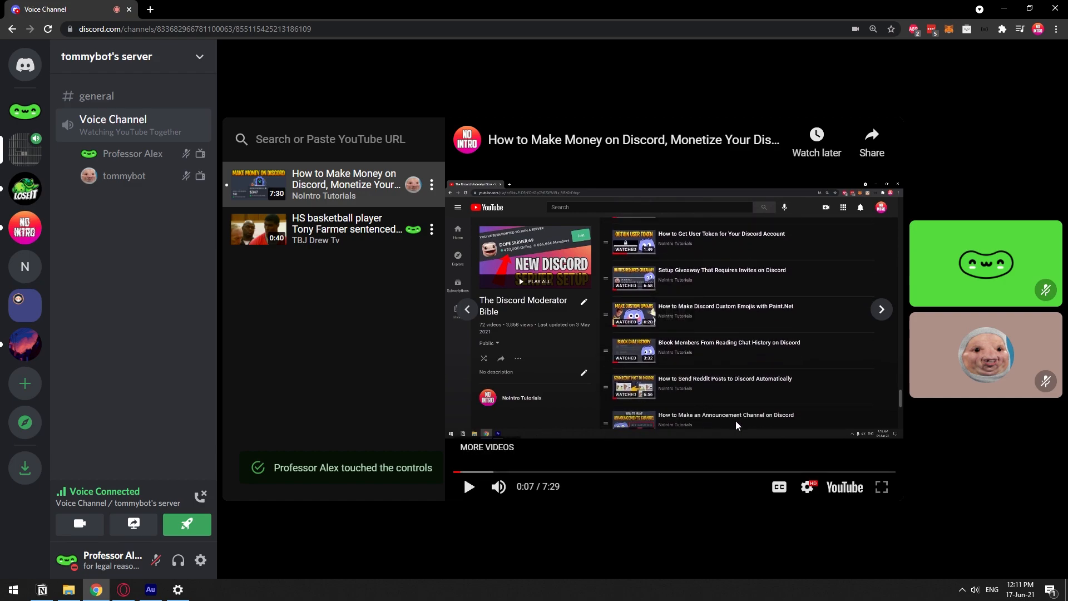
mouse_move(453, 479)
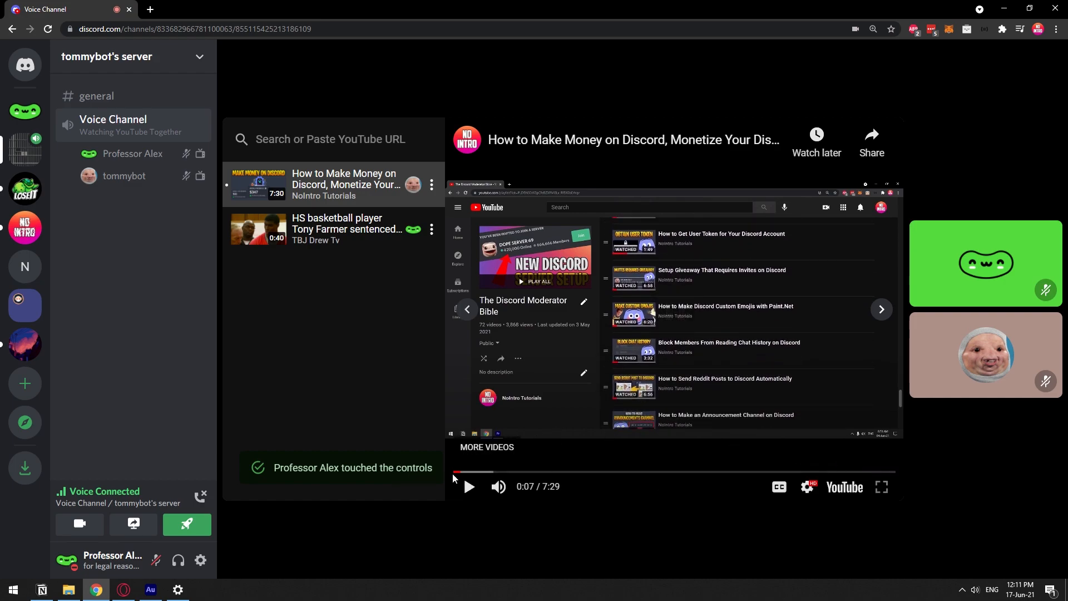
click(879, 472)
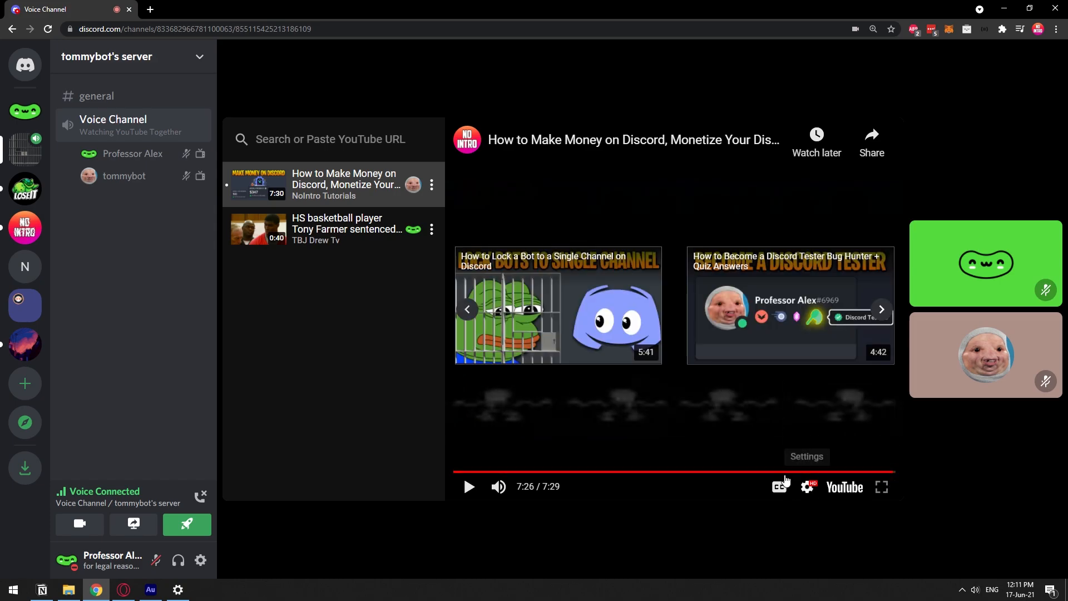
click(468, 486)
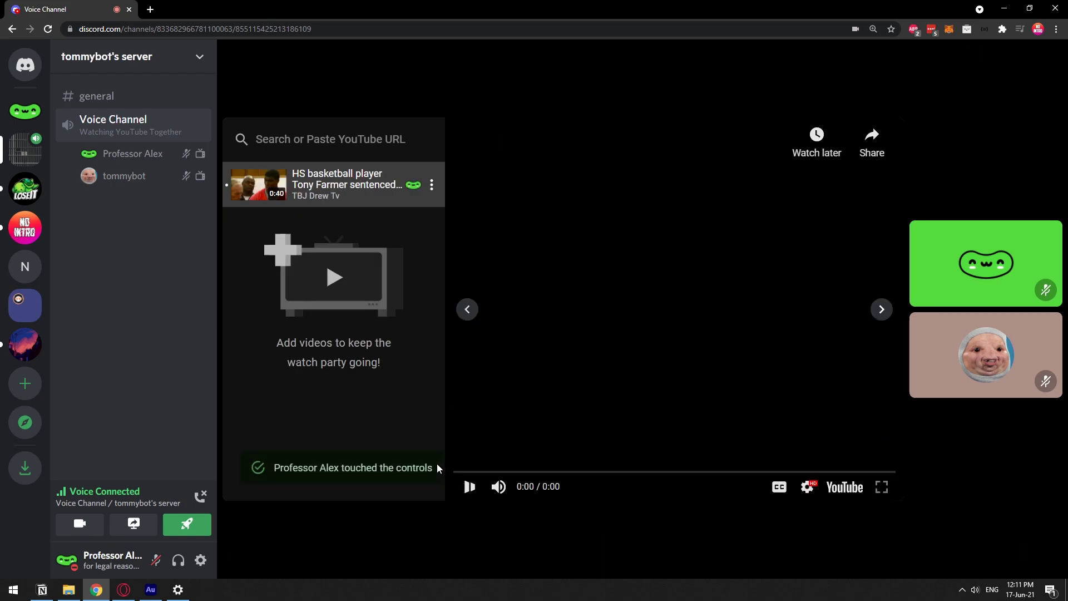
- Load the queued HS basketball clip so it starts playing in the watch party player
click(468, 486)
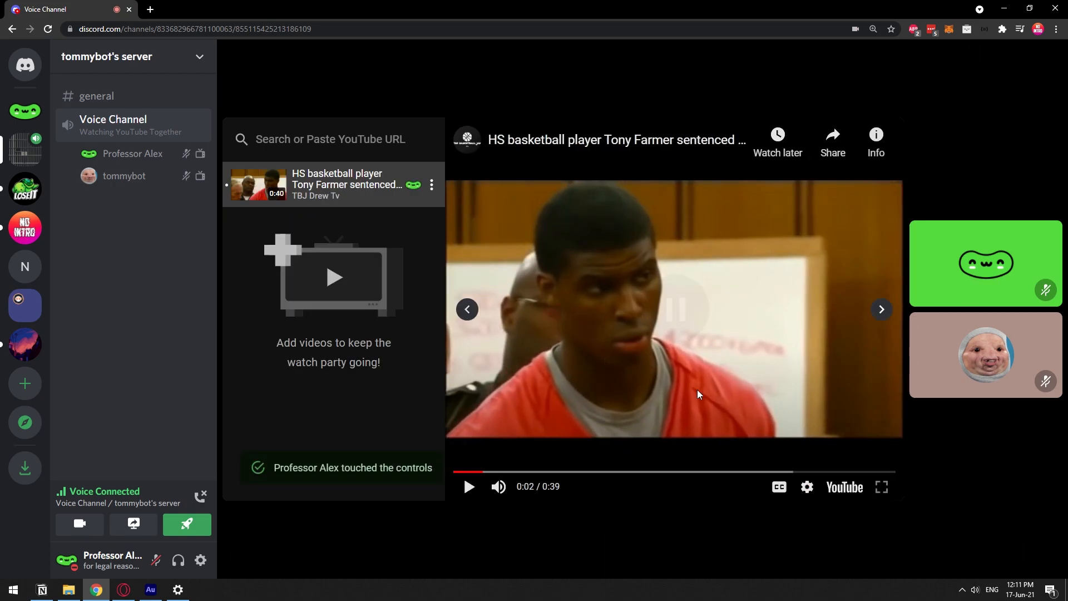
mouse_move(898, 470)
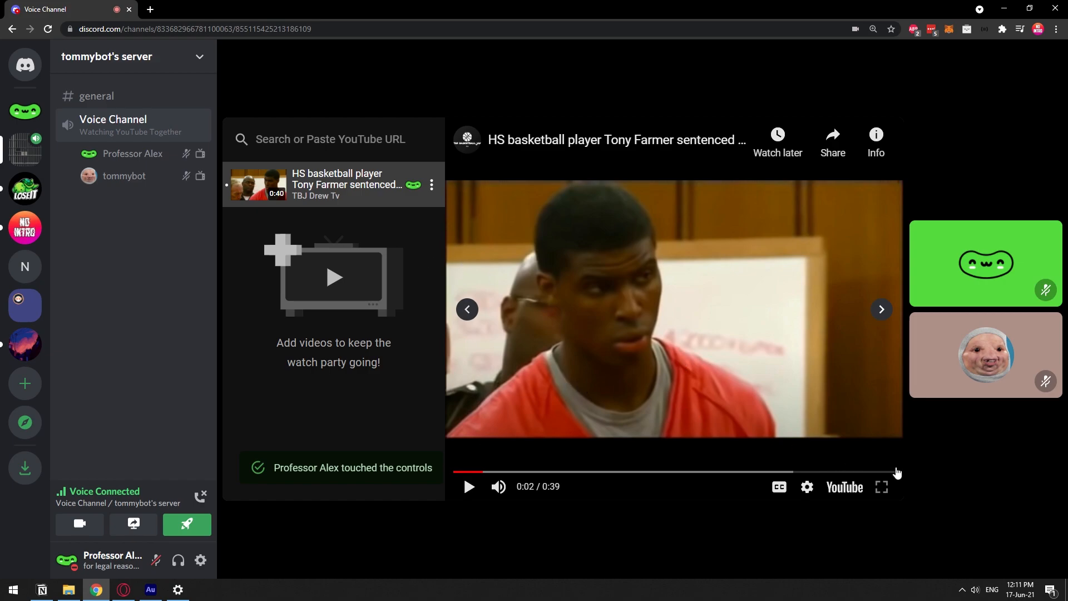
mouse_move(889, 472)
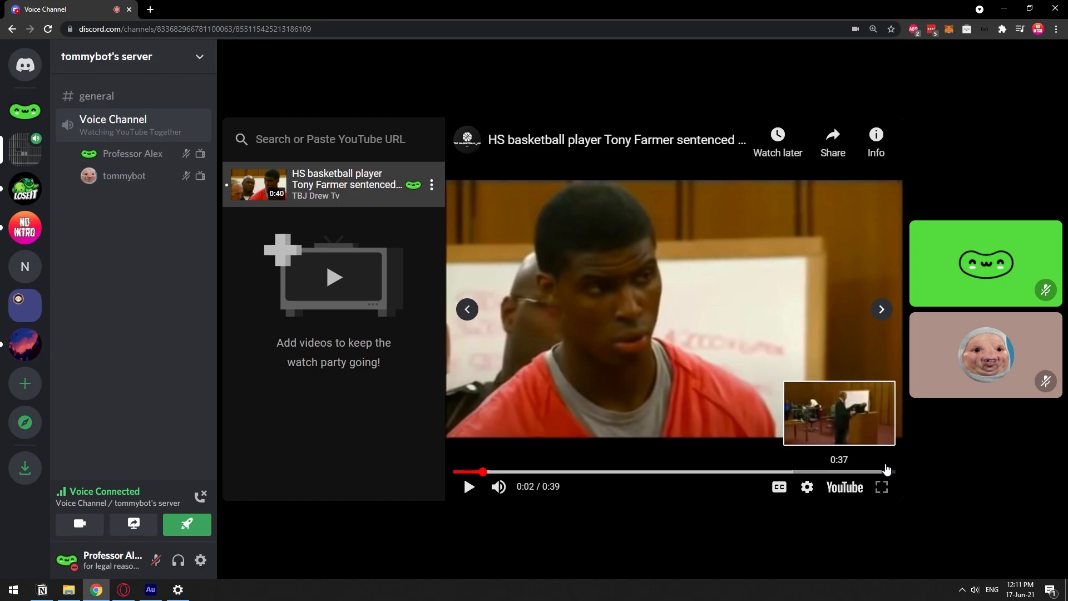
mouse_move(893, 318)
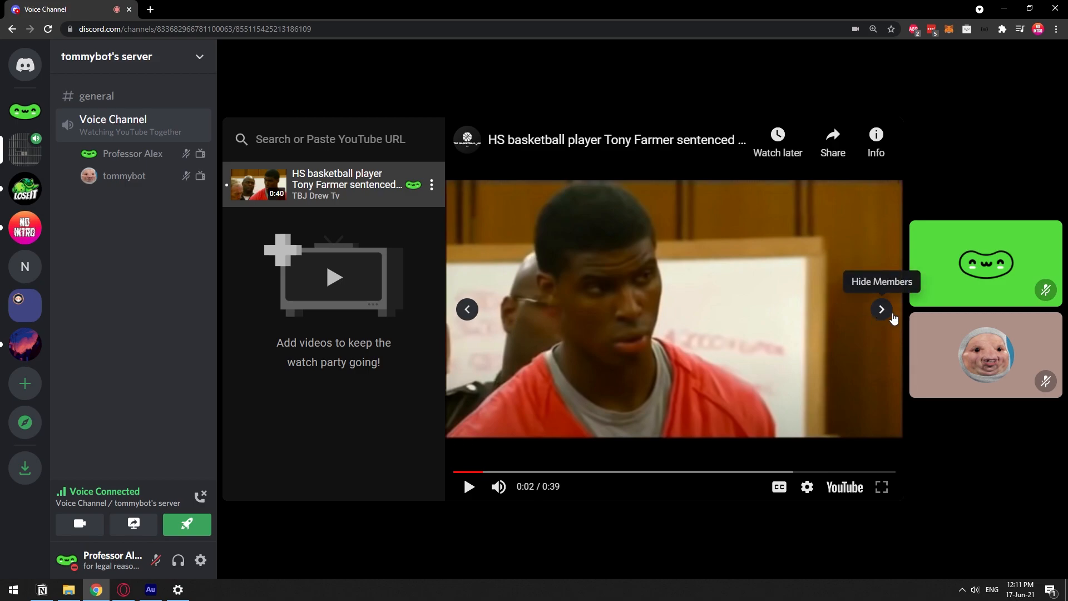
mouse_move(467, 310)
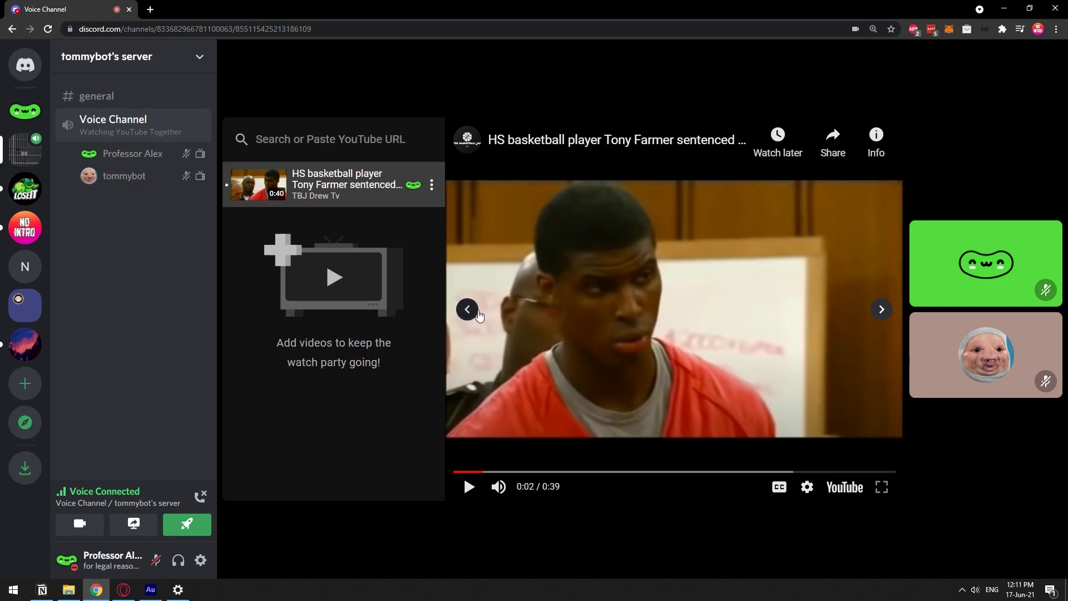
- Hide the member tiles so the basketball video widens, keeping the queue panel in view
click(467, 309)
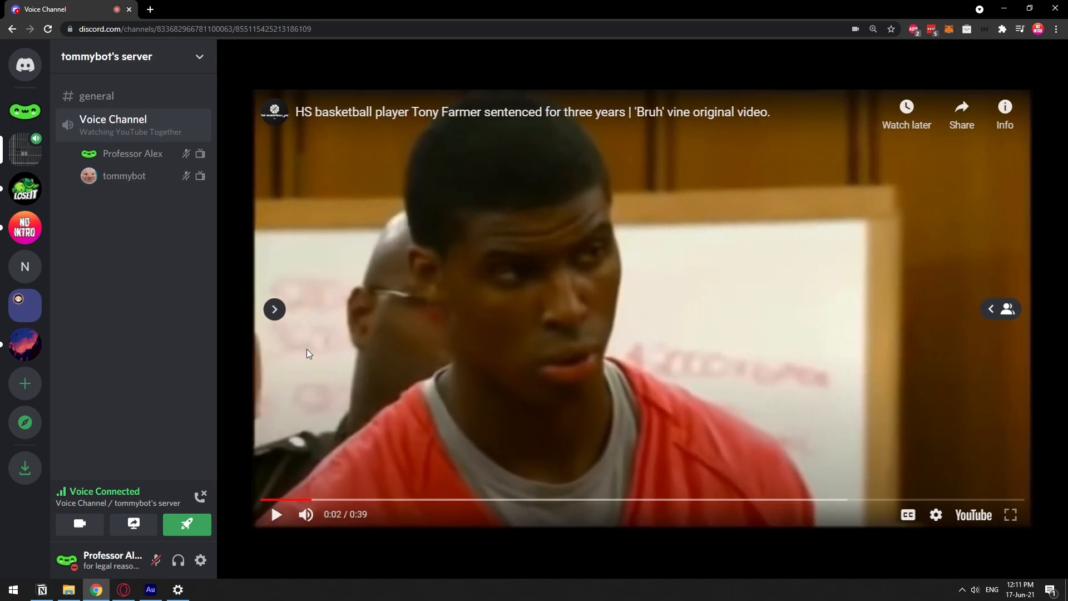
click(274, 309)
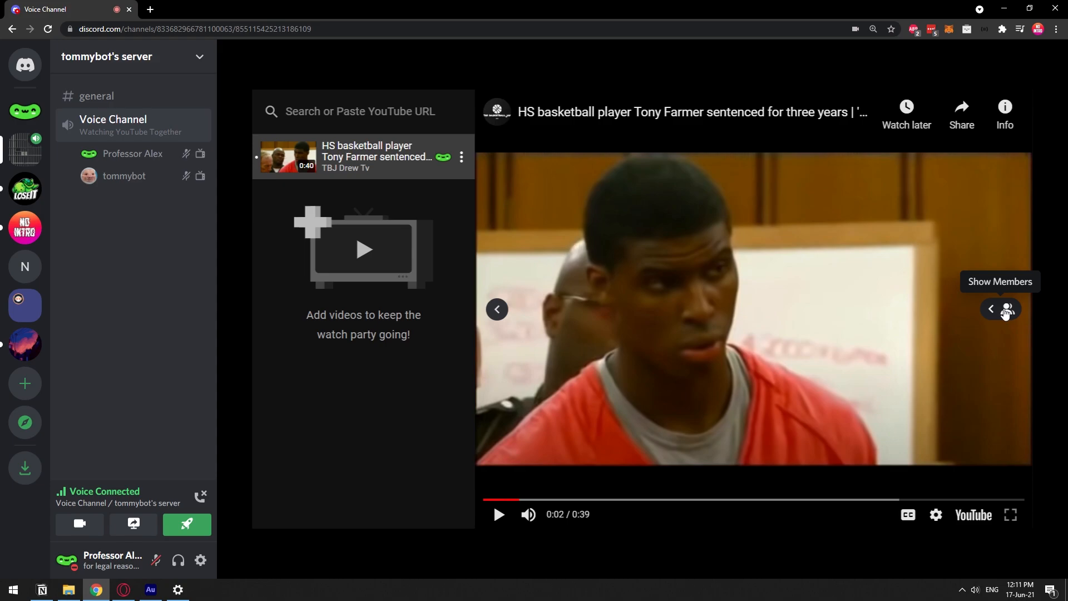
mouse_move(491, 444)
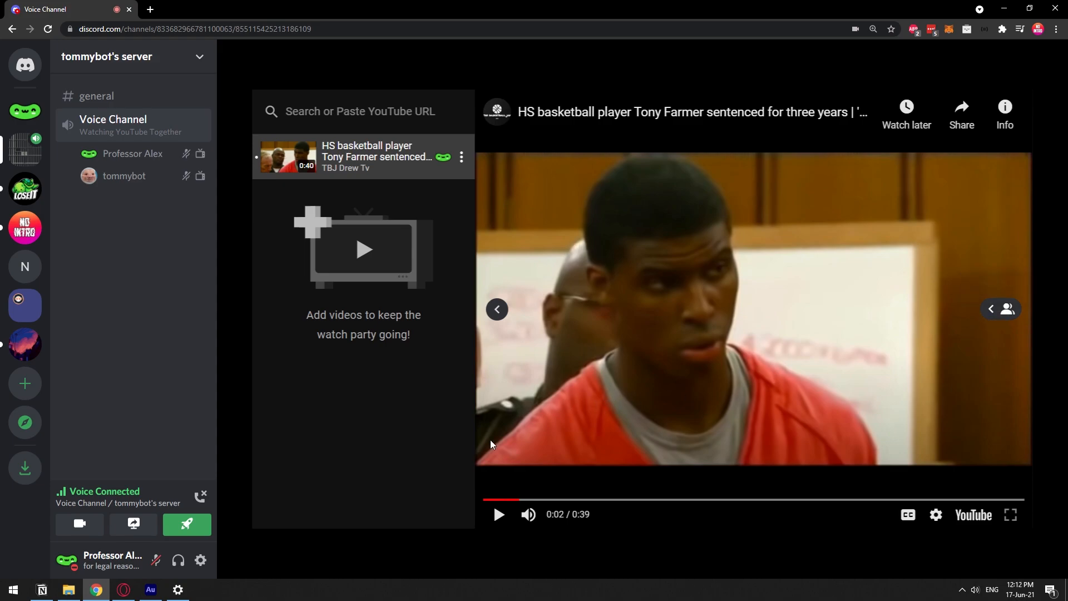